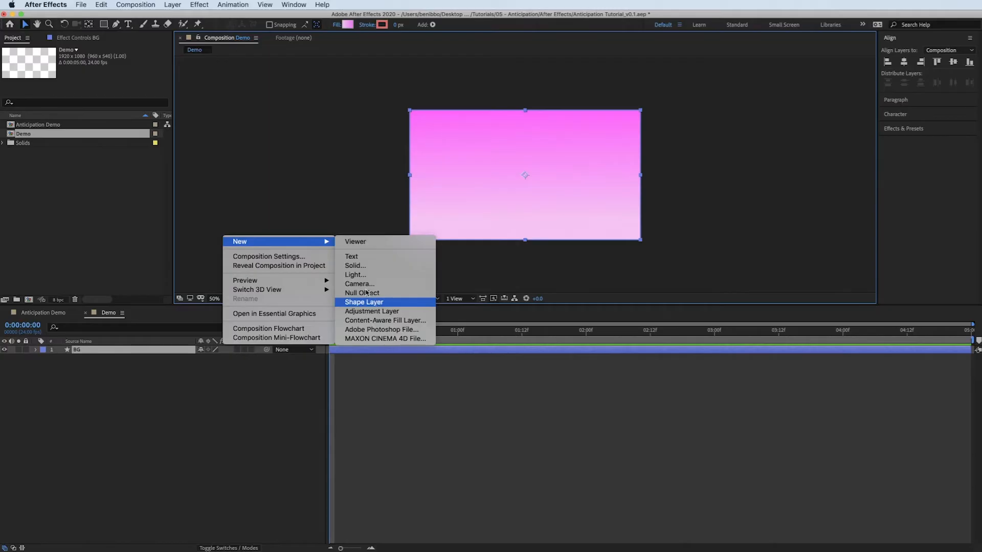
# Create a shape-layer square with white fill and no stroke over the pink gradient
pyautogui.click(364, 301)
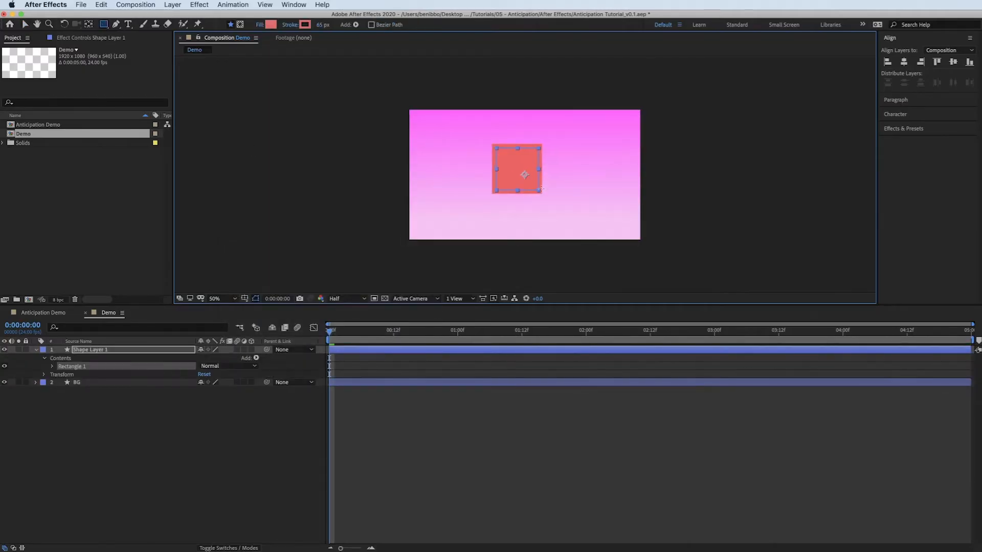
pyautogui.click(270, 25)
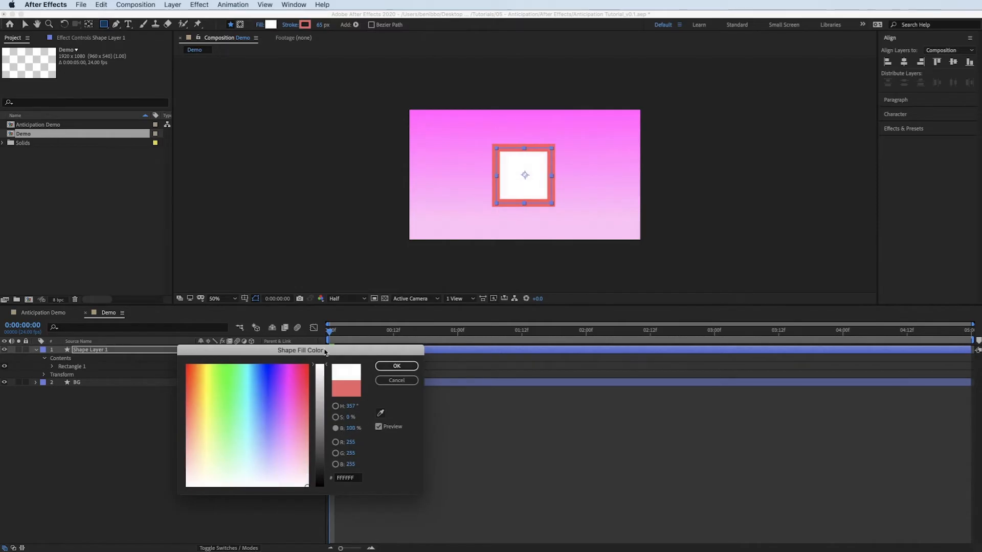
pyautogui.click(396, 366)
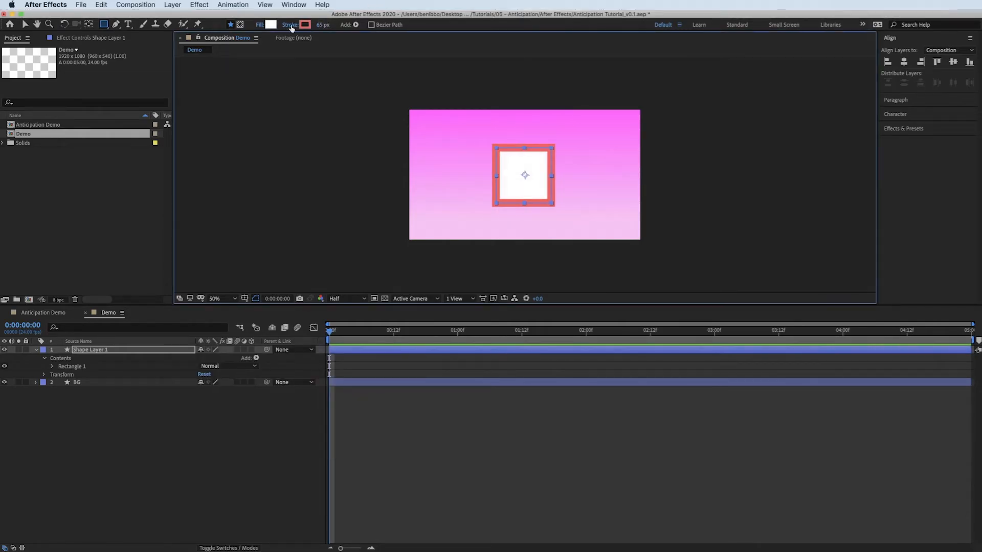
pyautogui.click(305, 24)
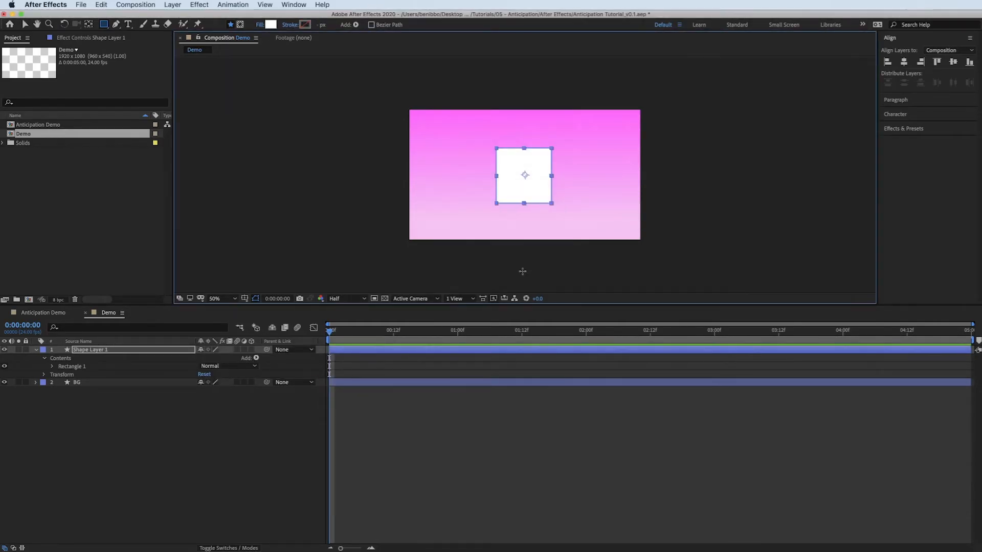
pyautogui.click(404, 365)
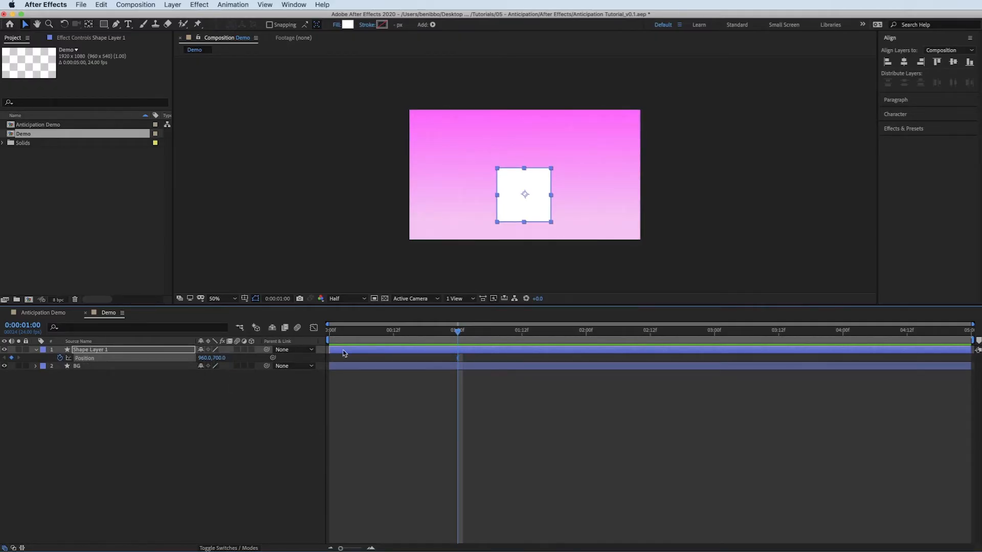
# Key Position back to 960,700 at 2:00, raise it to 960,540 at 1:12, and trim the work area
pyautogui.click(585, 330)
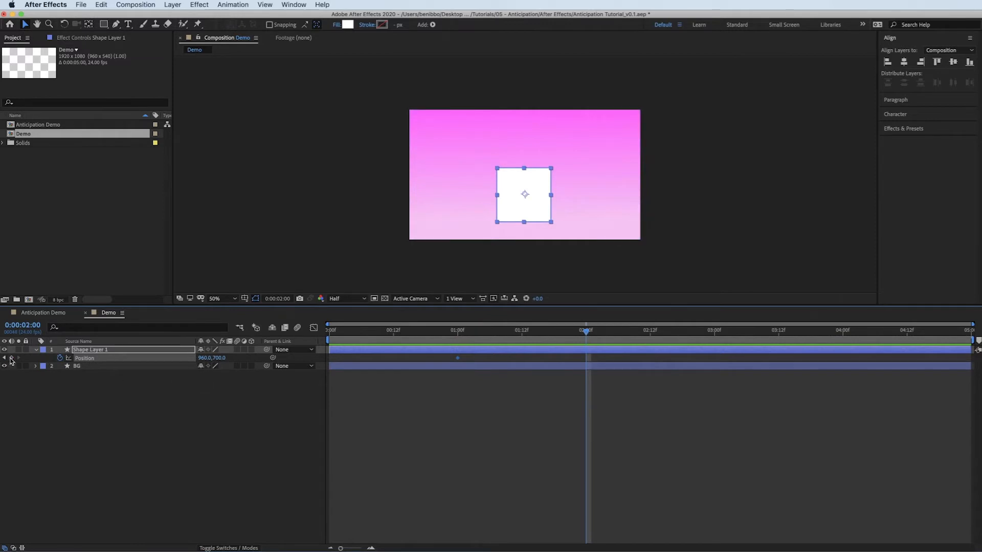
pyautogui.click(522, 330)
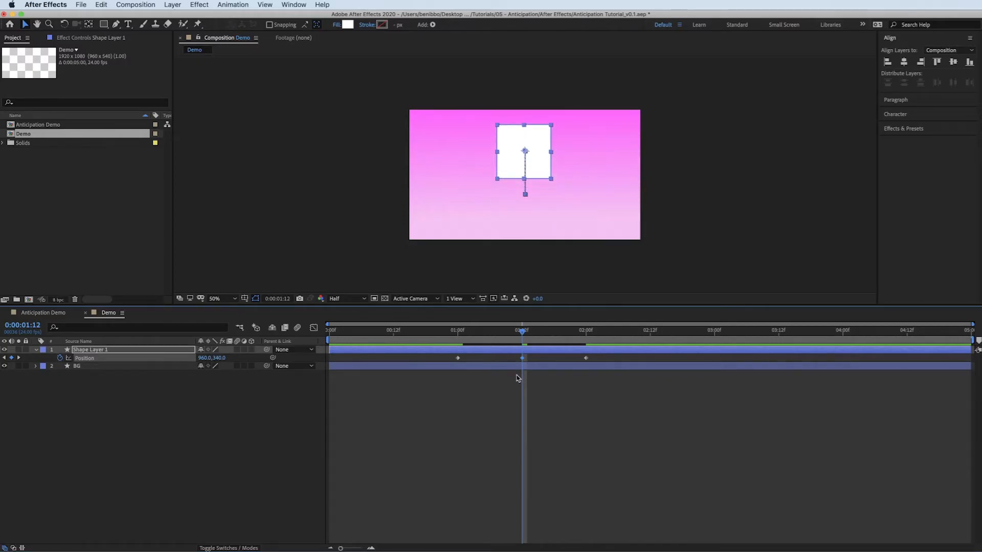
pyautogui.doubleClick(221, 358)
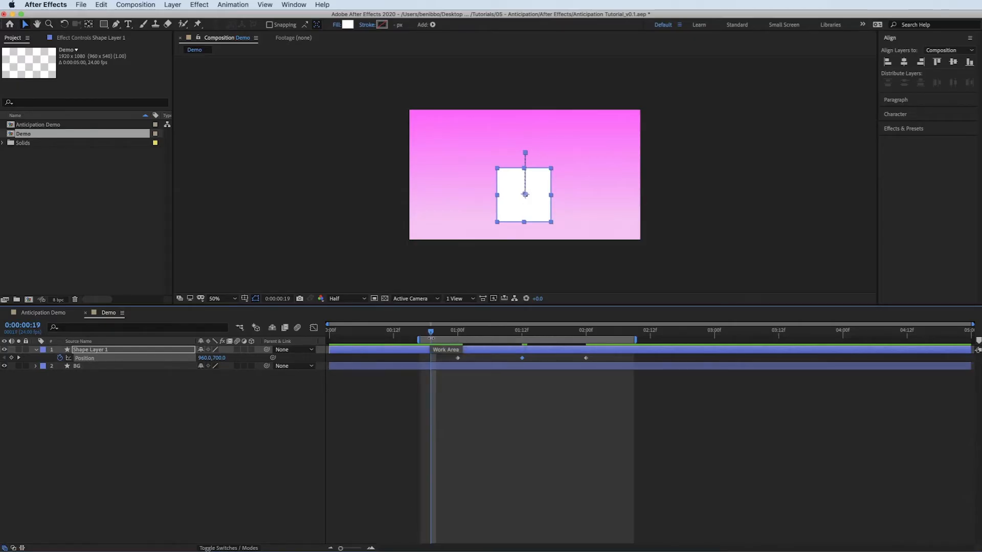
pyautogui.click(461, 428)
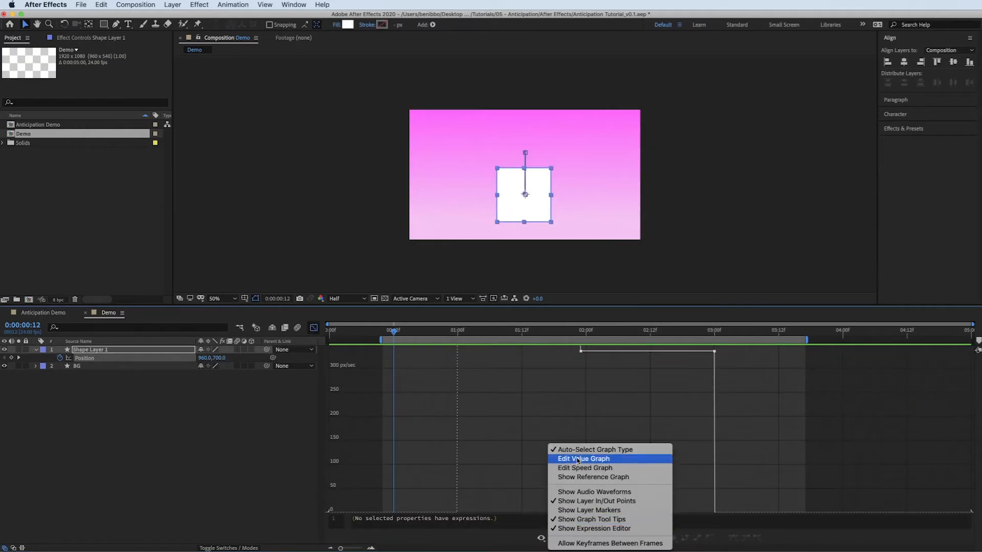
# Show the square's Position keyframes as a graph before easing them with Easy Ease
pyautogui.click(582, 458)
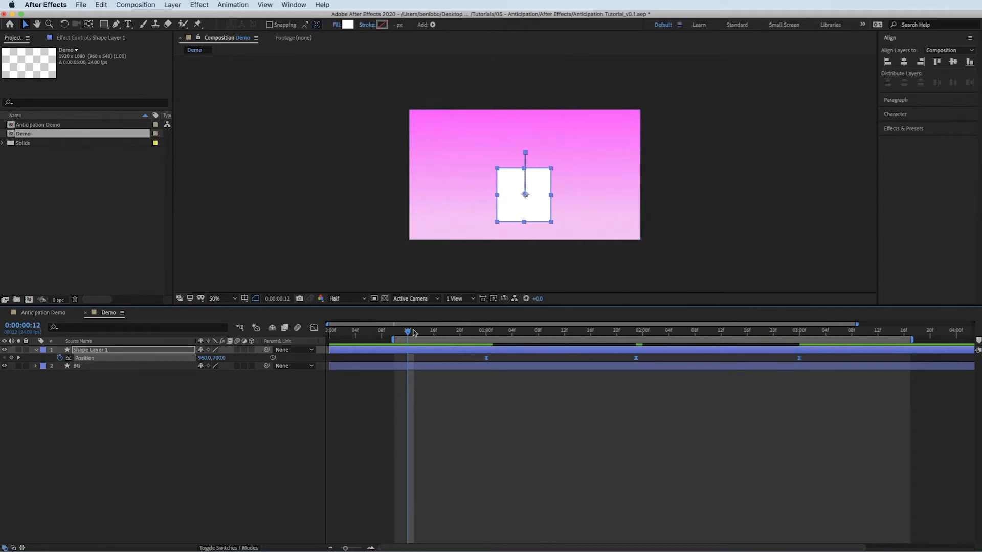
# Retime the keyframes to one, two and three seconds and lift the peak to 960,350
pyautogui.moveTo(412, 331); pyautogui.dragTo(402, 331)
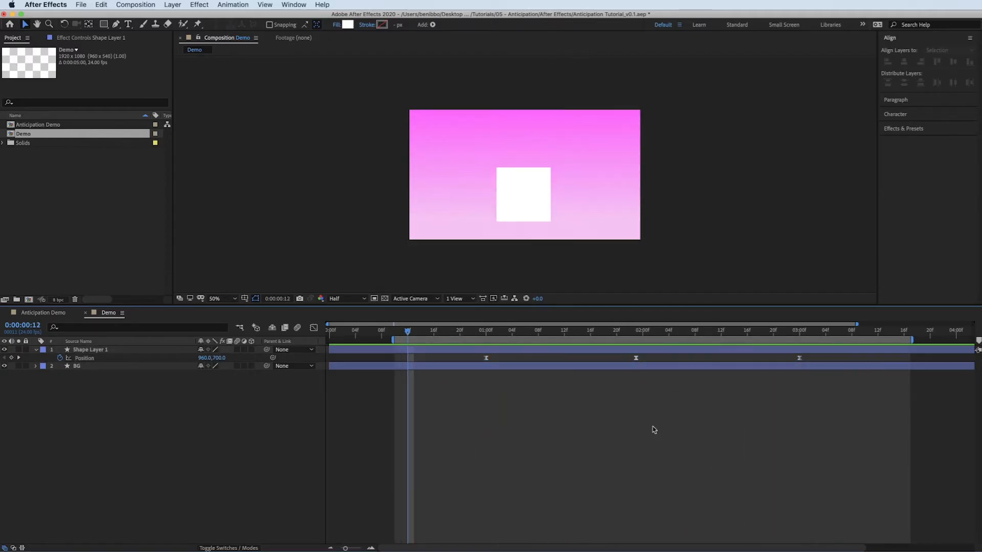
pyautogui.click(486, 330)
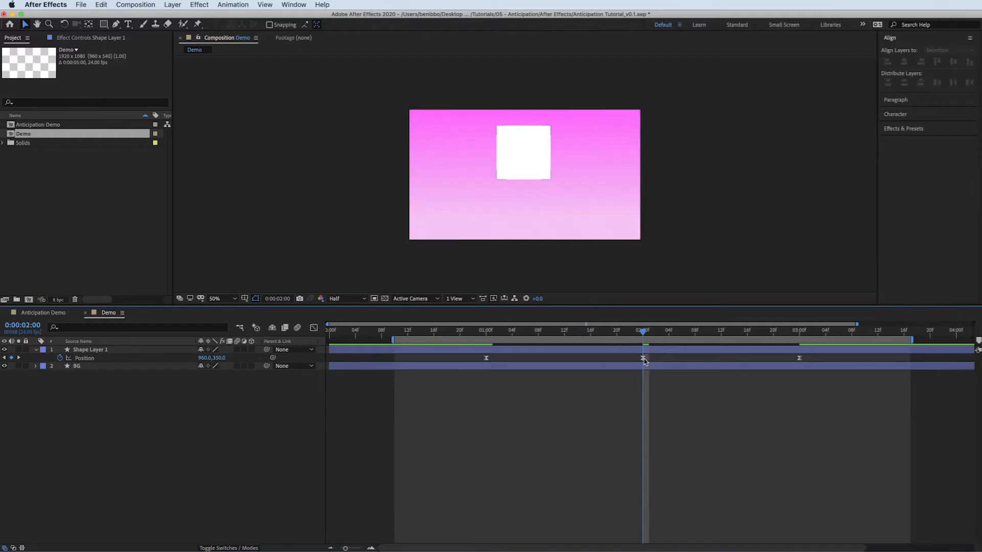
pyautogui.click(313, 328)
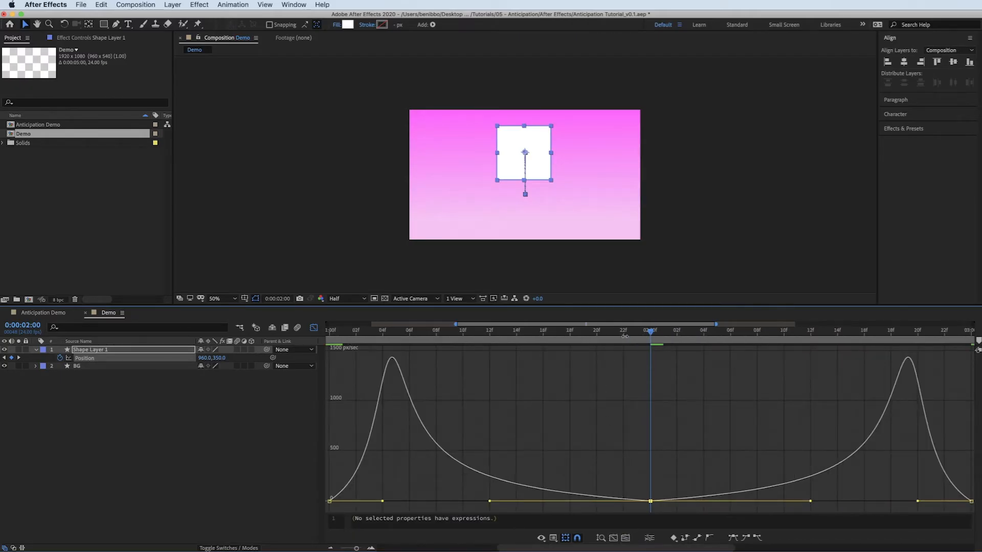
# Select the Position keyframes, Easy Ease them, and tighten the ease influence into the landing
pyautogui.moveTo(649, 330); pyautogui.dragTo(356, 330)
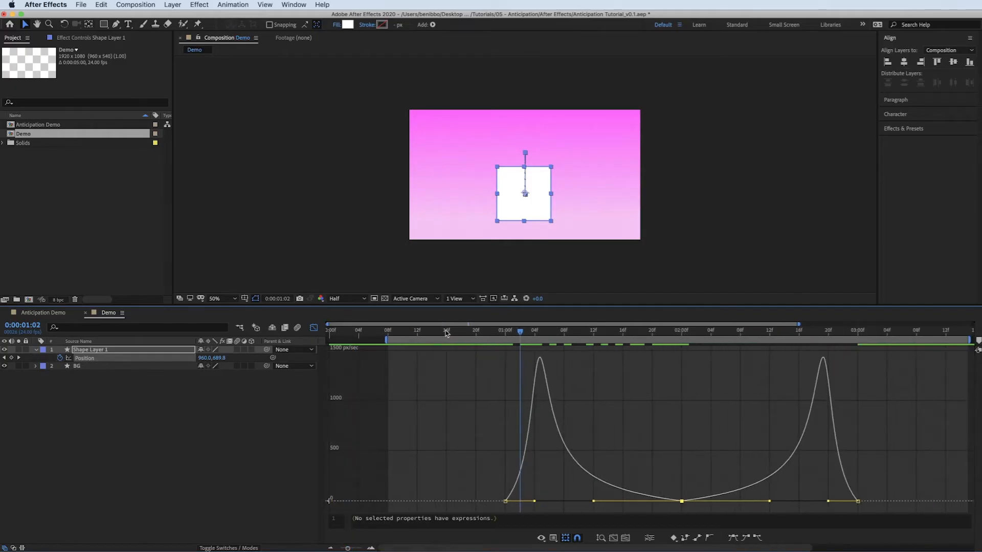
pyautogui.click(447, 330)
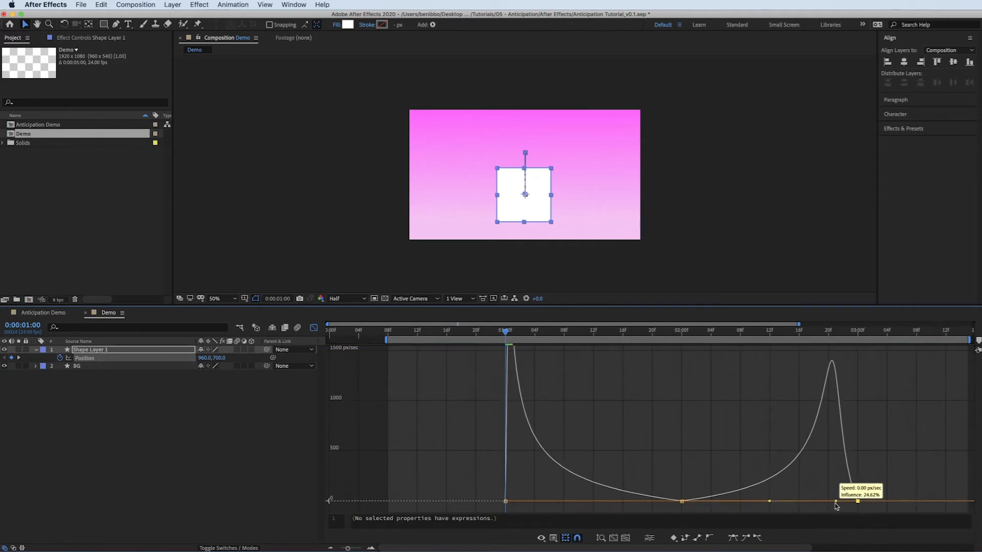
pyautogui.moveTo(858, 501); pyautogui.dragTo(858, 501)
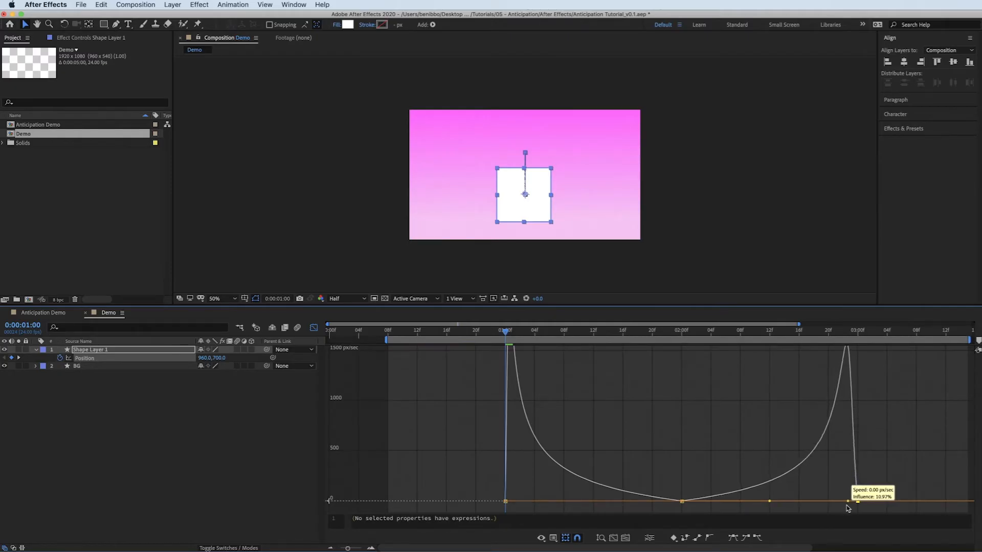
pyautogui.moveTo(852, 501); pyautogui.dragTo(853, 501)
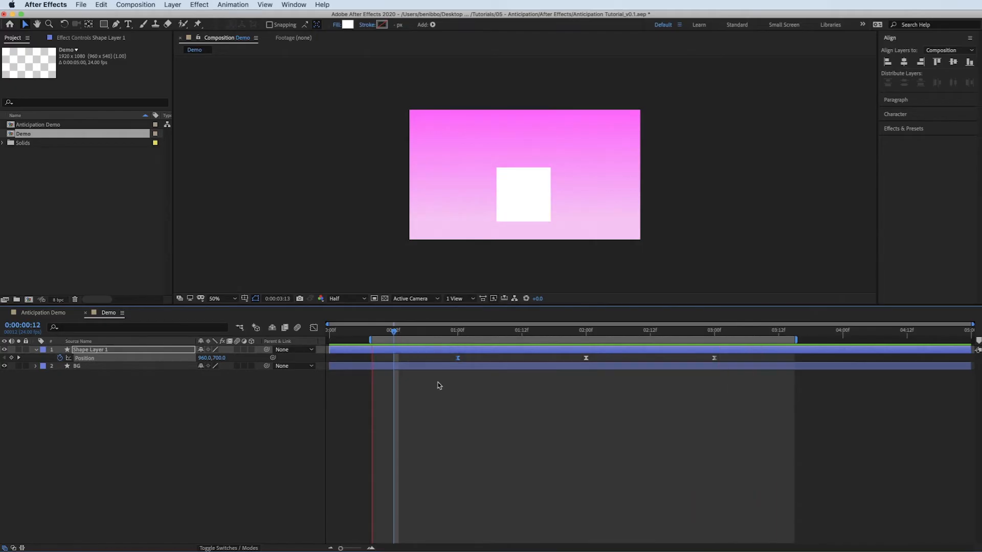
pyautogui.click(629, 330)
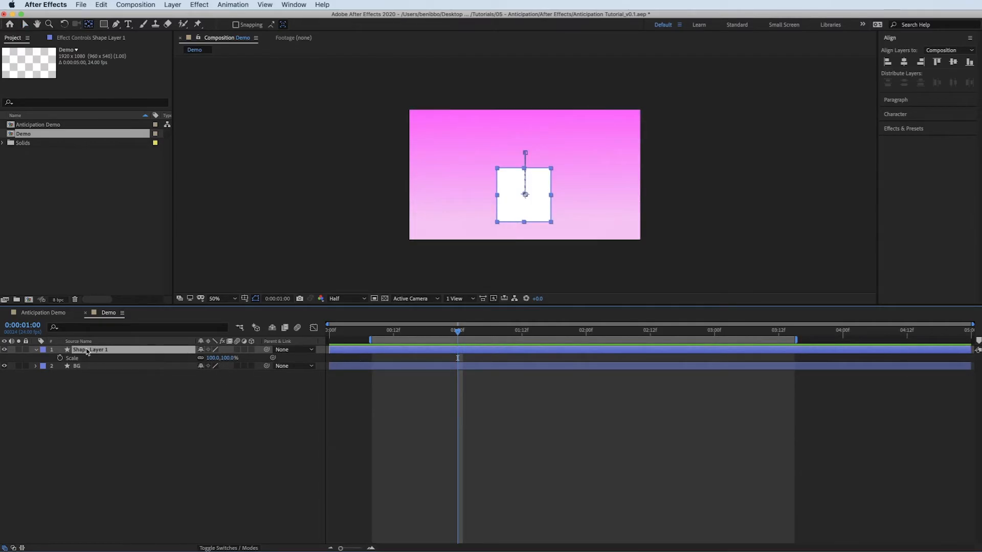
pyautogui.click(37, 350)
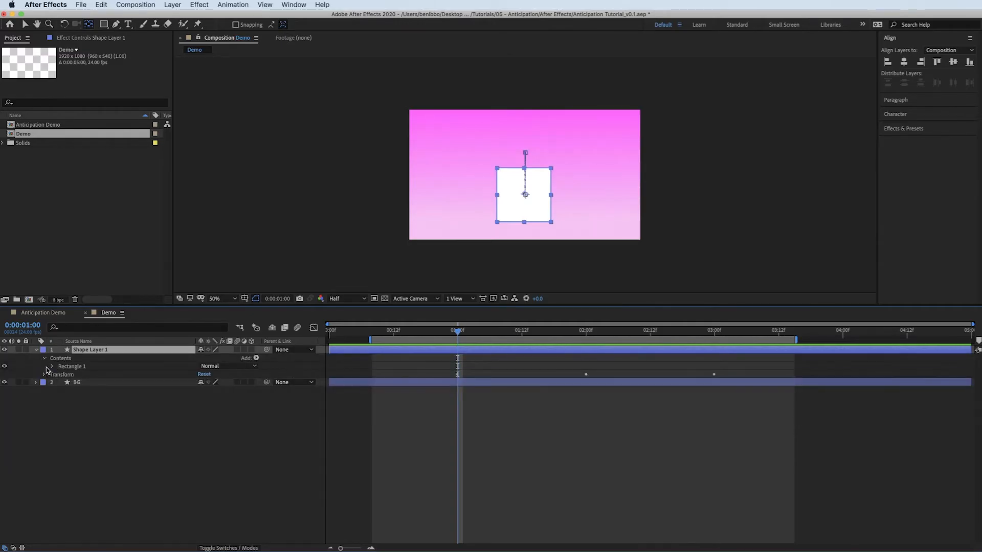
pyautogui.click(53, 366)
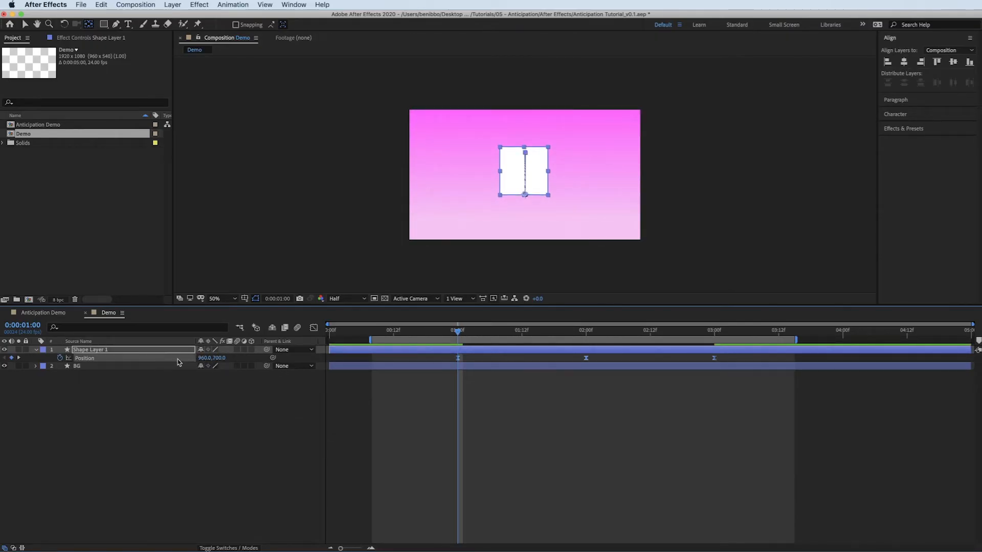
# Lock the BG layer, rename the shape layer 'Sqaure' and label it yellow
pyautogui.moveTo(525, 170); pyautogui.dragTo(525, 199)
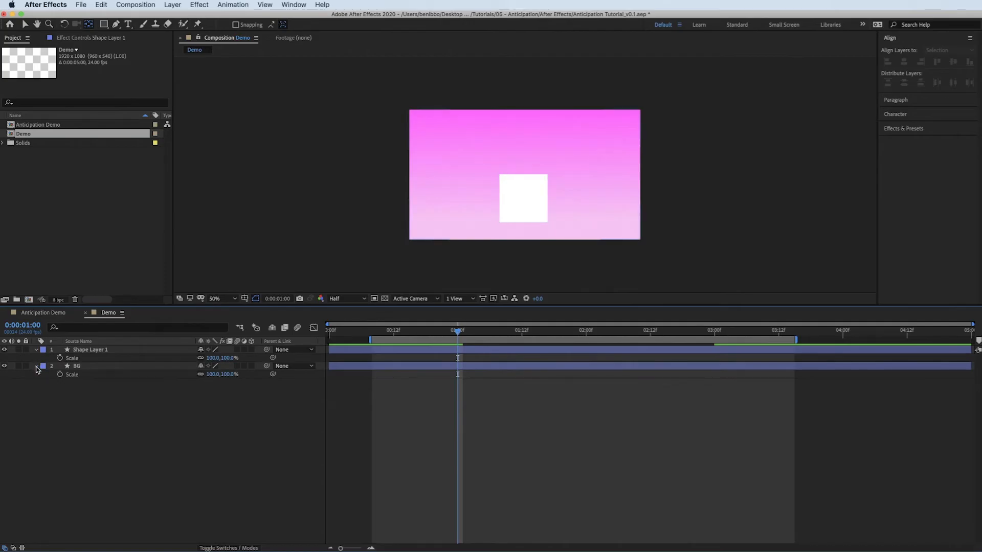
pyautogui.click(91, 350)
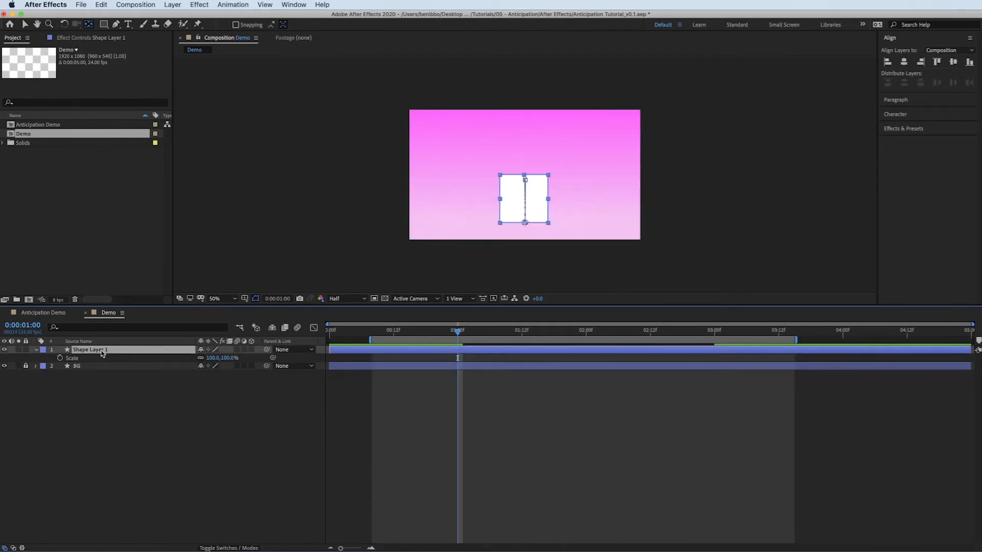
pyautogui.write('Sqaure')
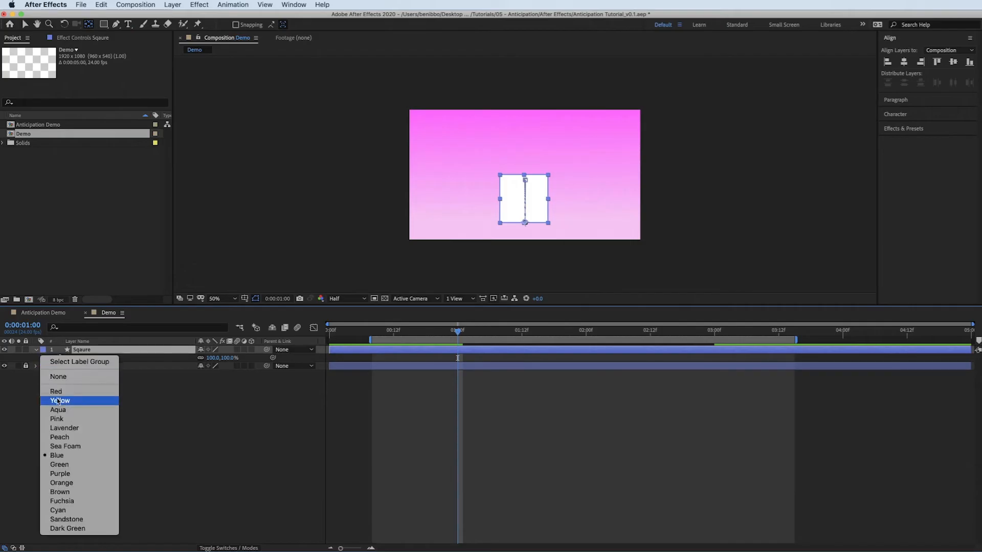
pyautogui.click(60, 399)
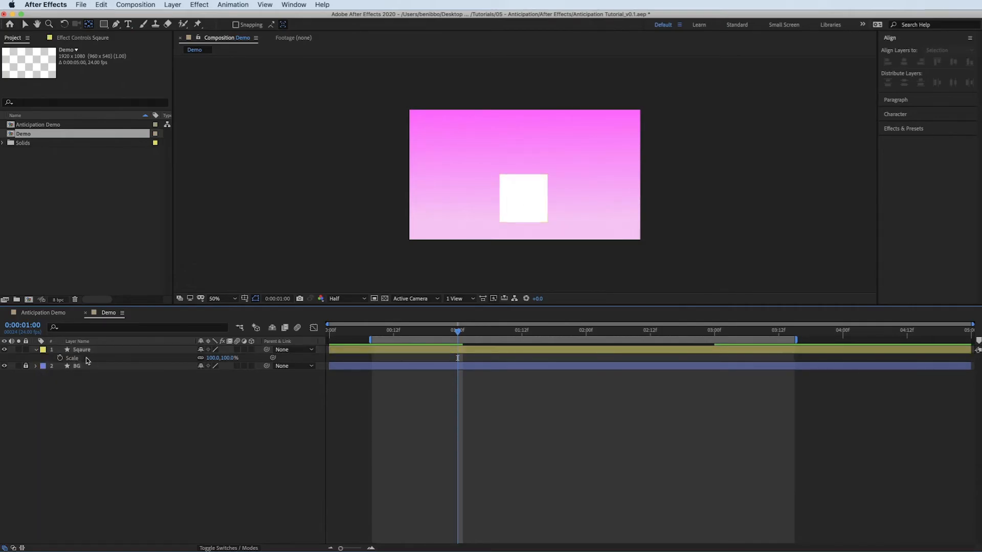
pyautogui.click(82, 350)
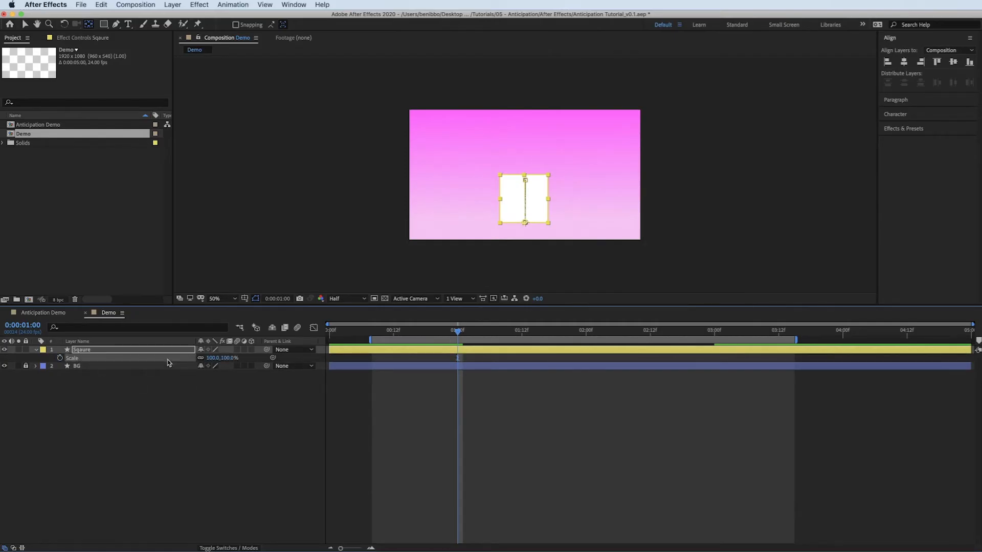
pyautogui.moveTo(201, 358)
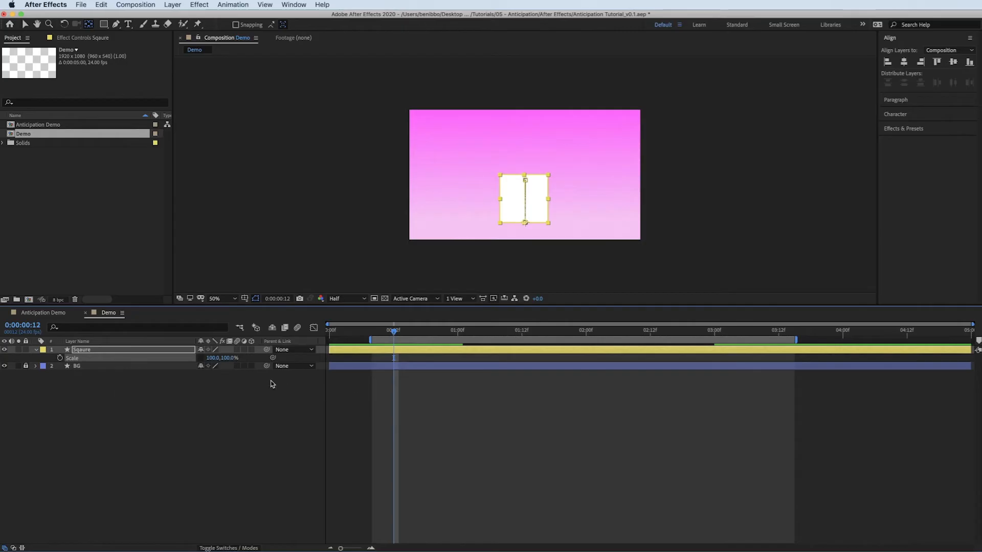
pyautogui.moveTo(236, 399)
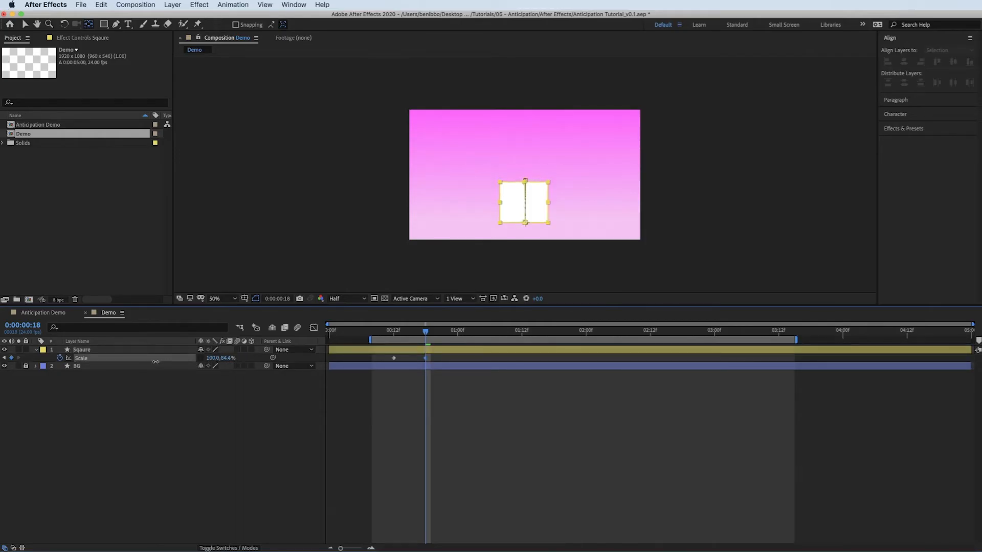
# Key a Scale squash to 120,80% at 0:18 from 100% at 0:12
pyautogui.doubleClick(227, 358)
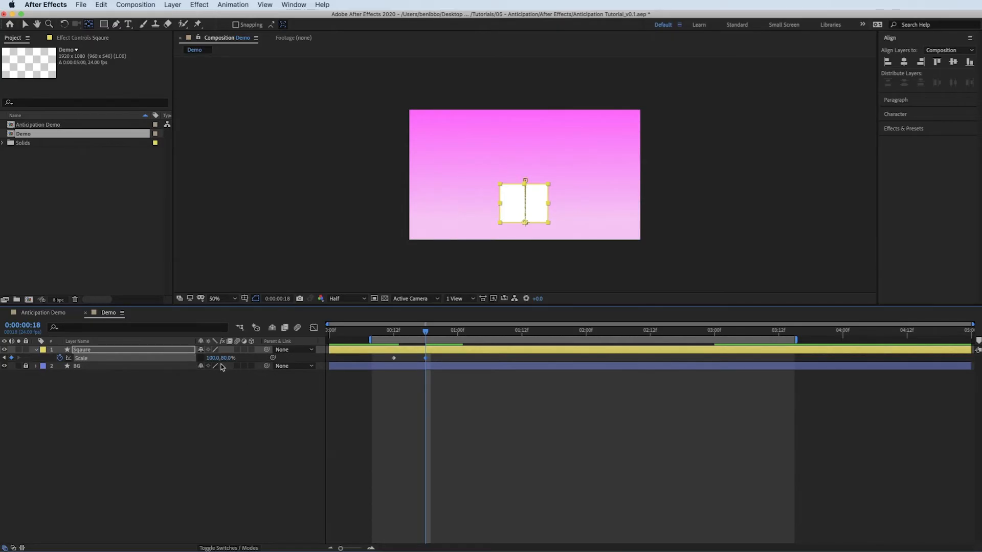
pyautogui.moveTo(277, 381)
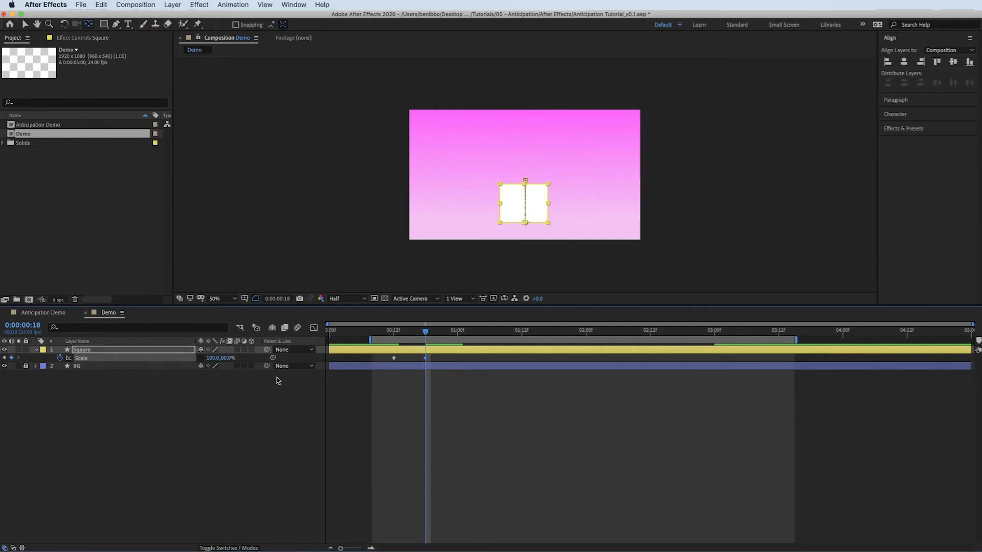
pyautogui.doubleClick(213, 357)
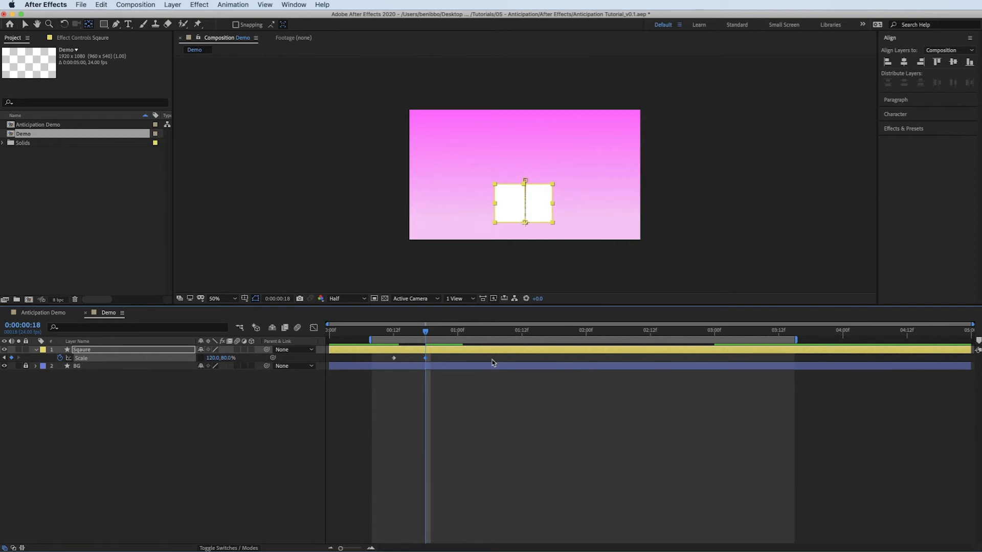
pyautogui.click(398, 330)
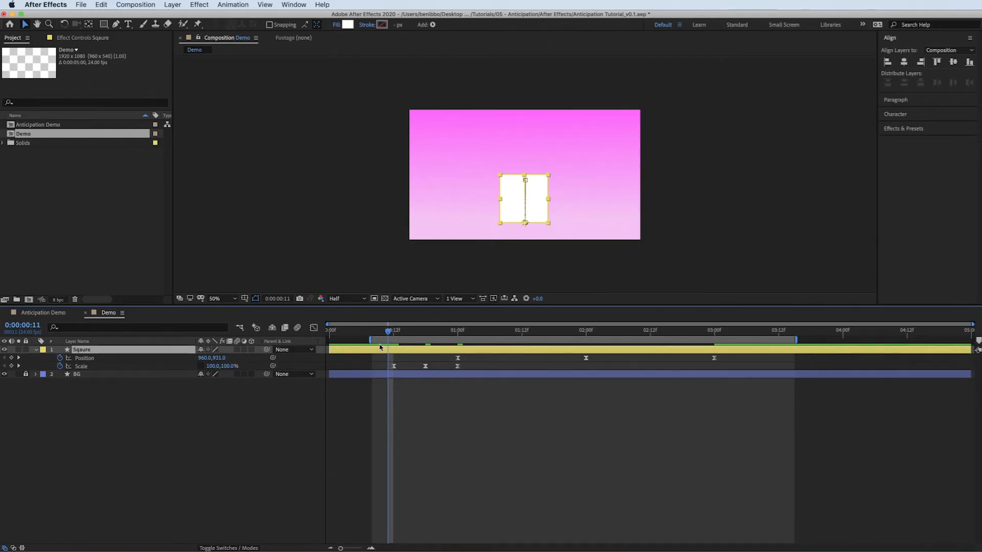
# Stretch Scale to 80,120% at 1:00, settle to 100% at 1:12, and nudge the squash key later
pyautogui.click(382, 330)
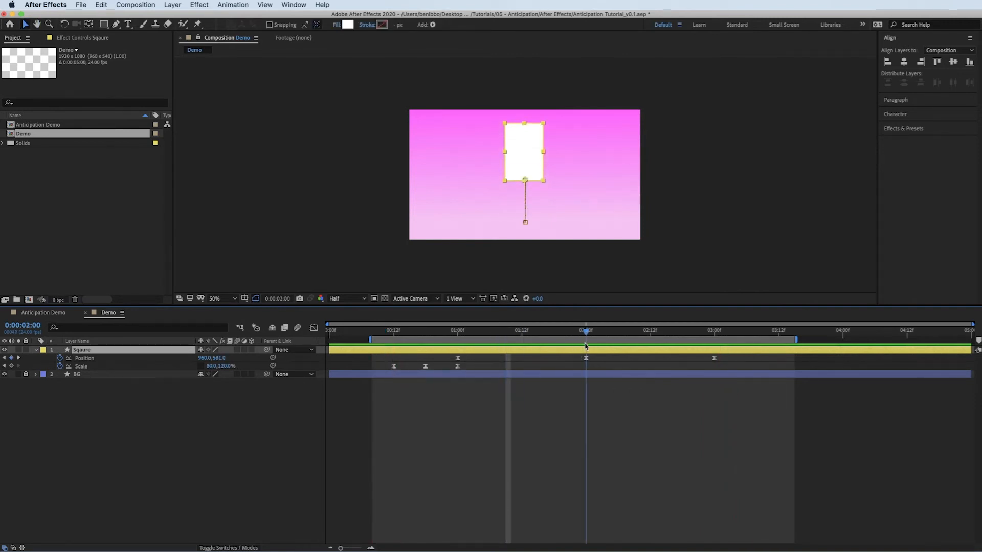
pyautogui.doubleClick(216, 366)
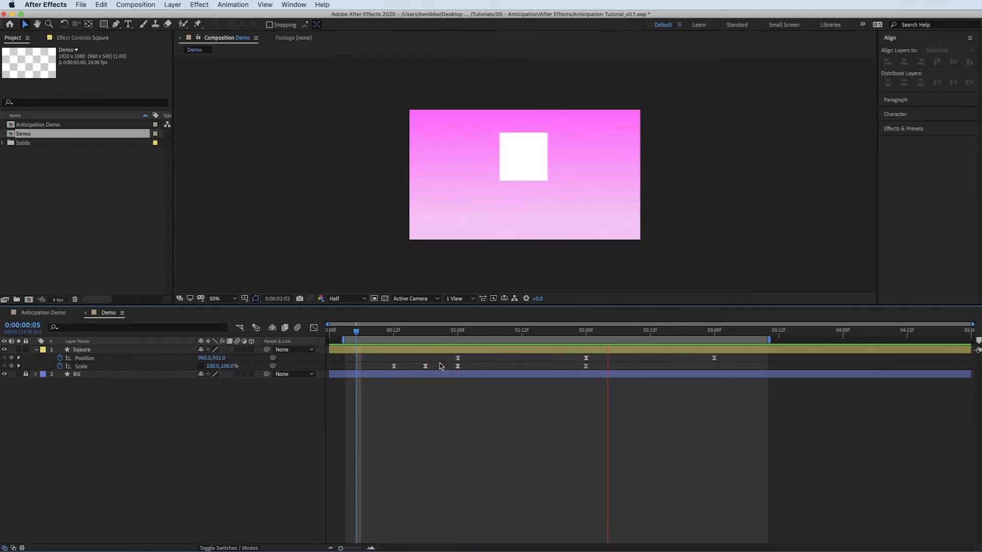
pyautogui.click(447, 330)
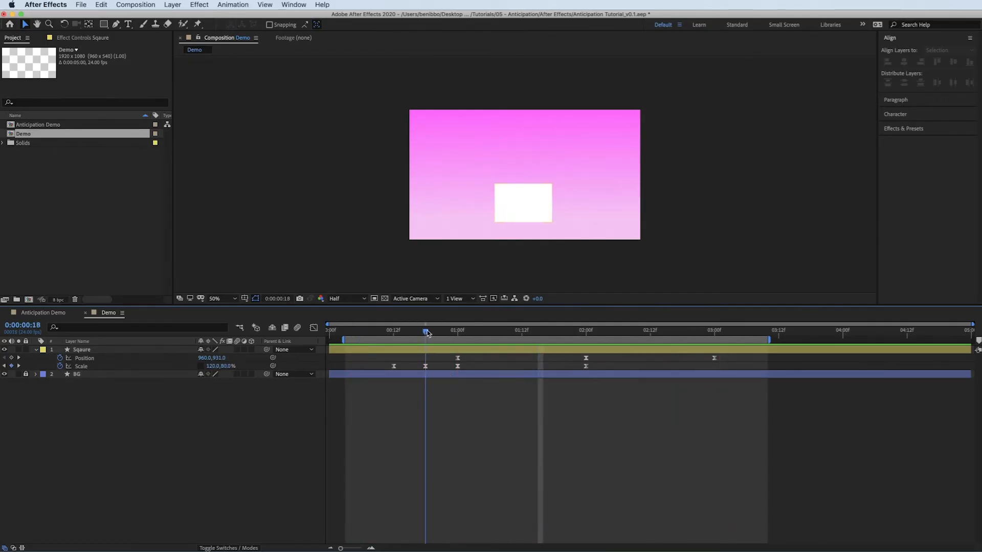
pyautogui.moveTo(425, 331); pyautogui.dragTo(398, 330)
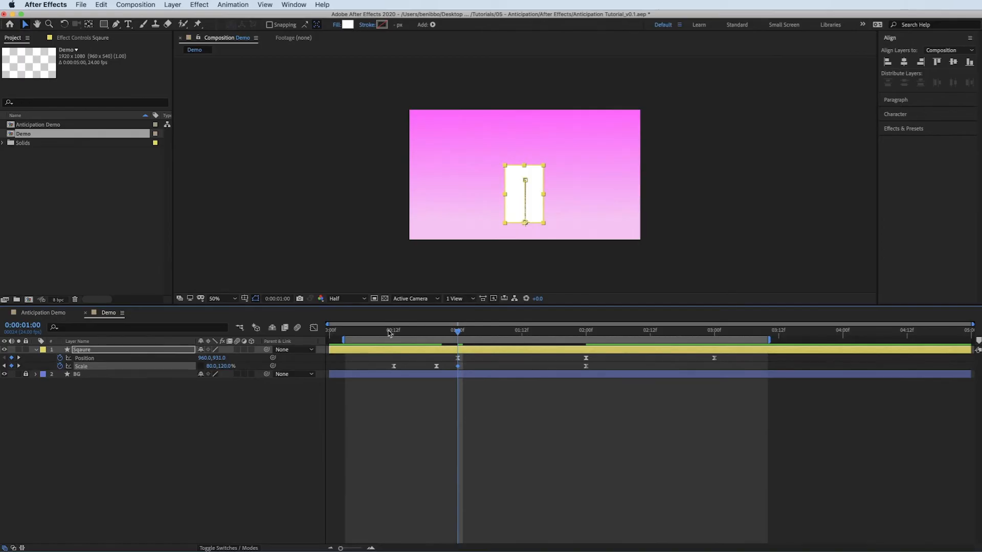
pyautogui.click(392, 330)
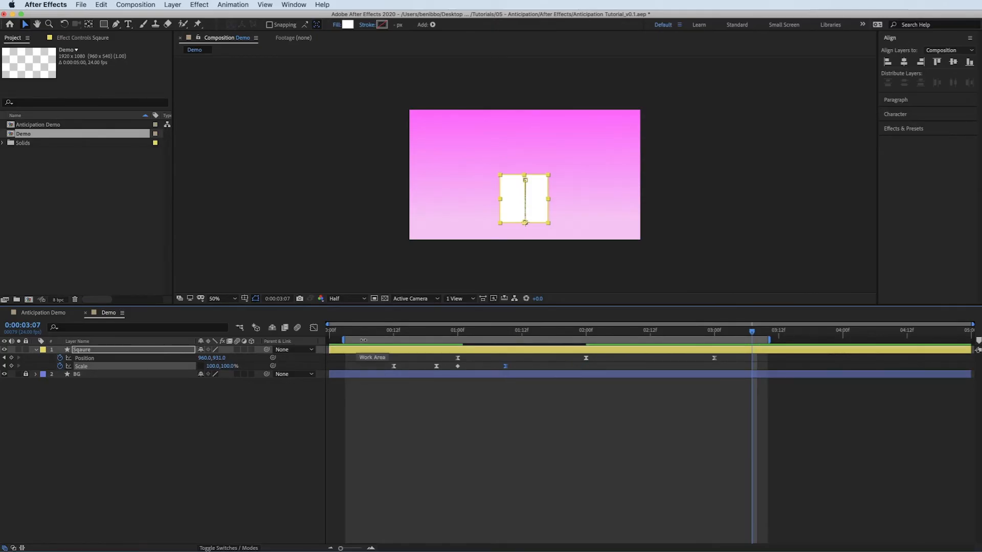
pyautogui.click(361, 330)
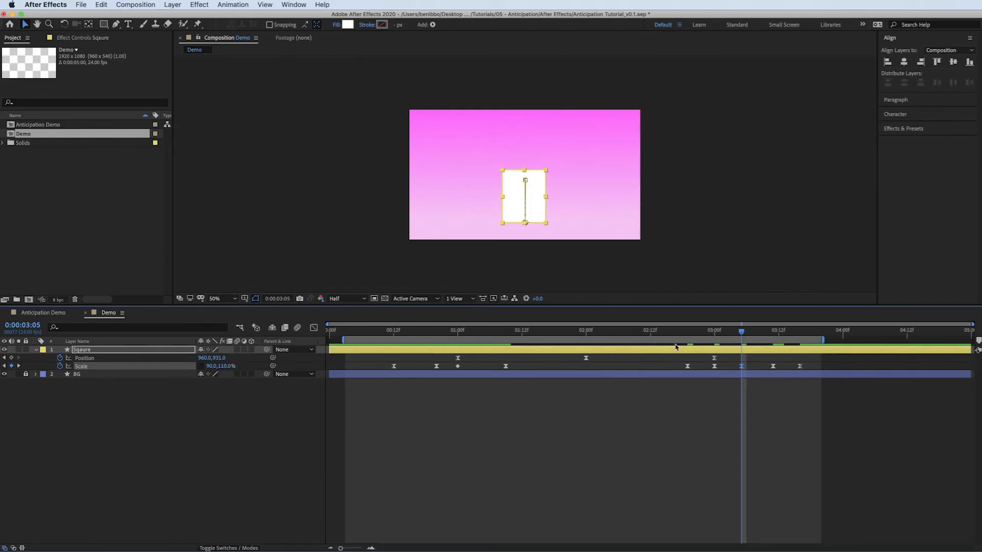
# Add a landing overshoot Scale key of 105,95% at 3:11
pyautogui.click(773, 330)
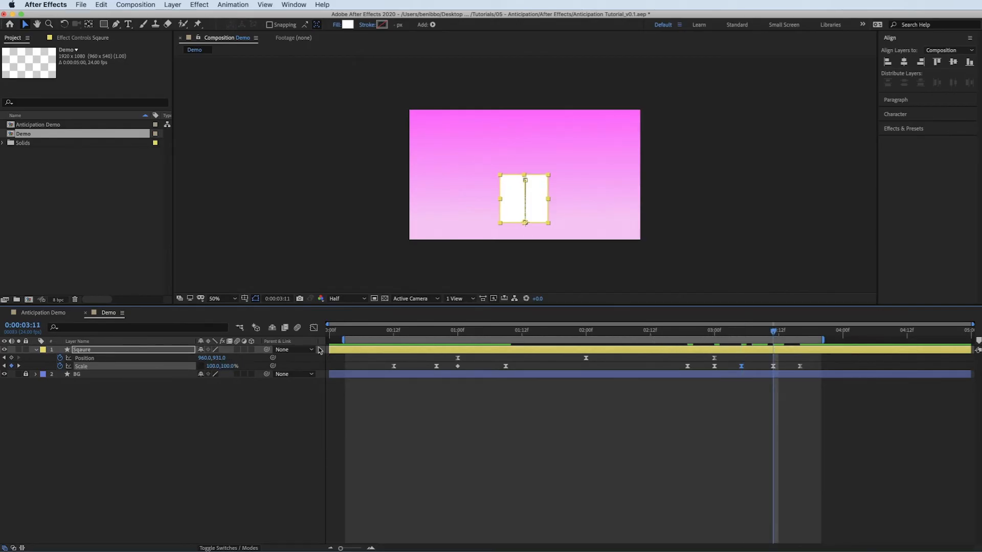
pyautogui.doubleClick(213, 366)
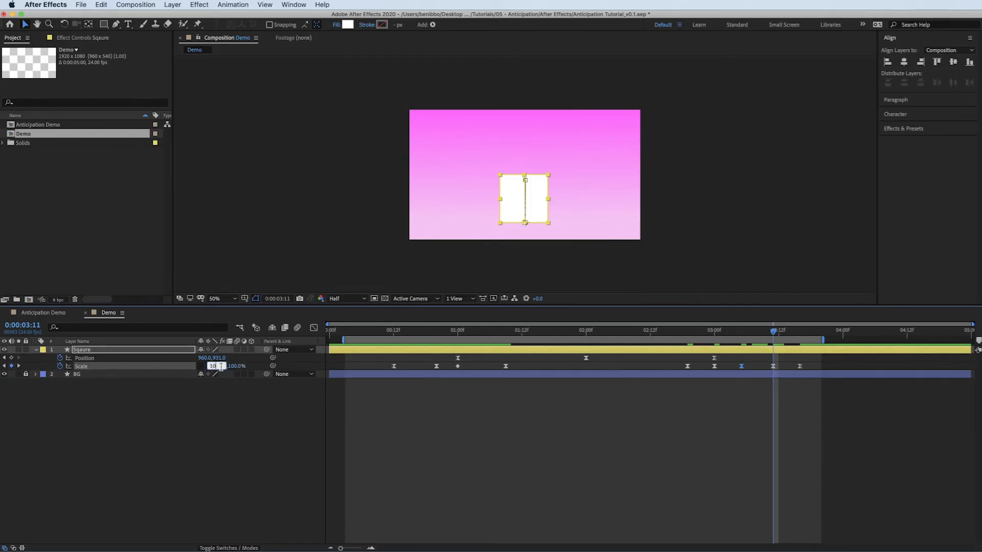
pyautogui.write('105.0')
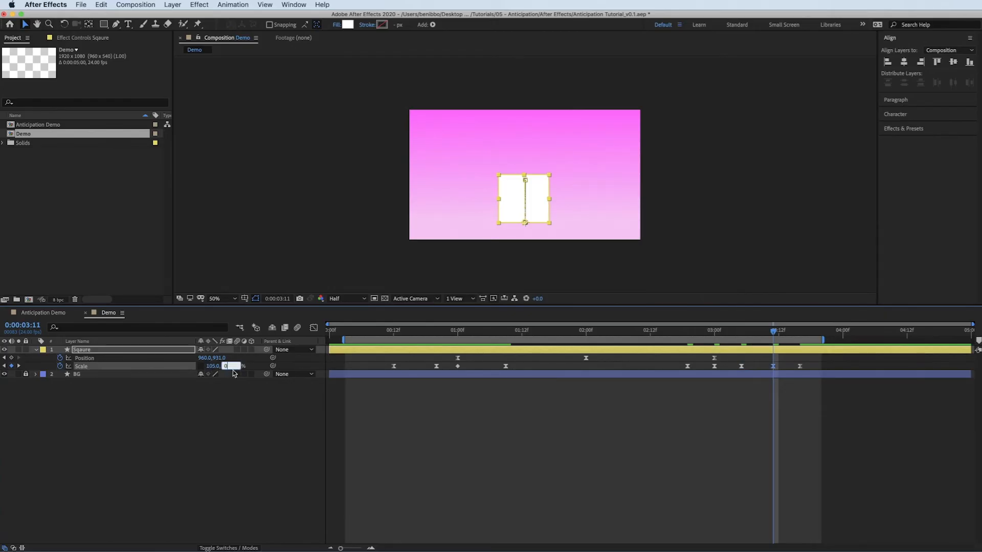
pyautogui.write('95.0')
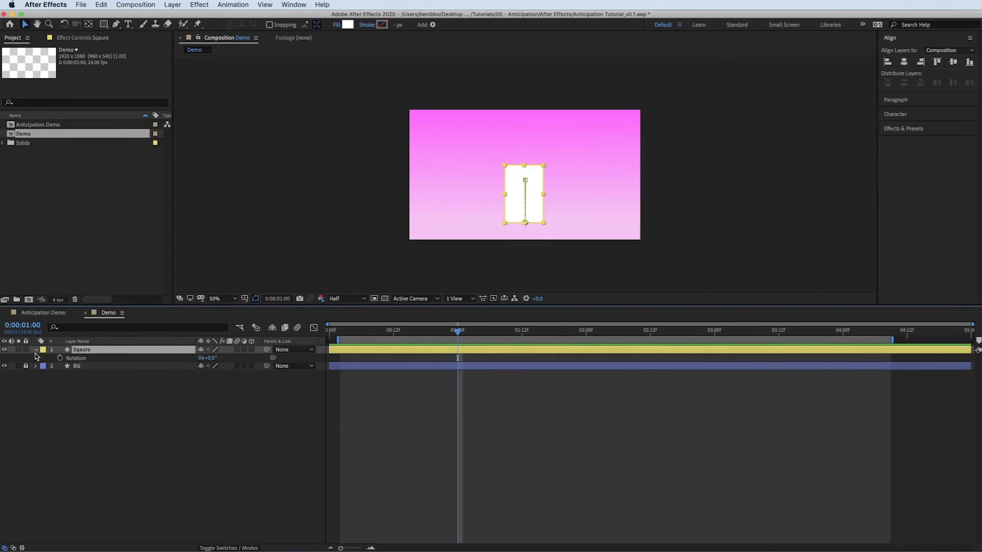
# Keyframe Rectangle 1's own Rotation from 0° at one second to 180° at three
pyautogui.click(36, 350)
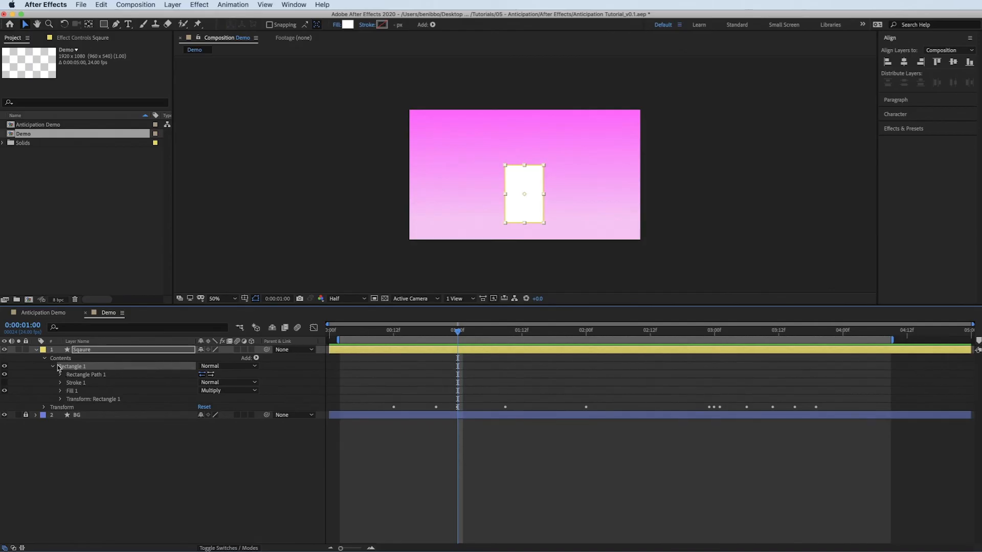
pyautogui.click(60, 398)
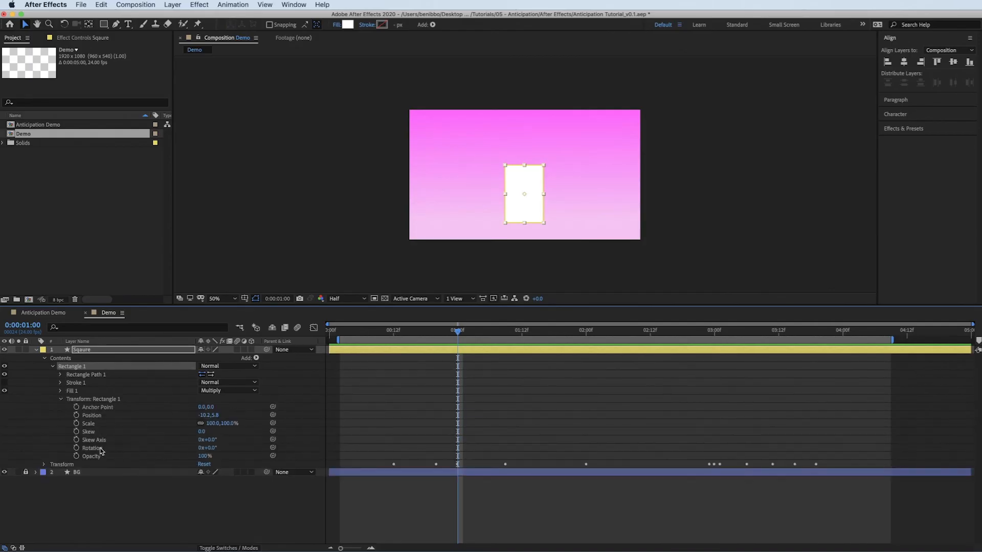
pyautogui.moveTo(77, 448)
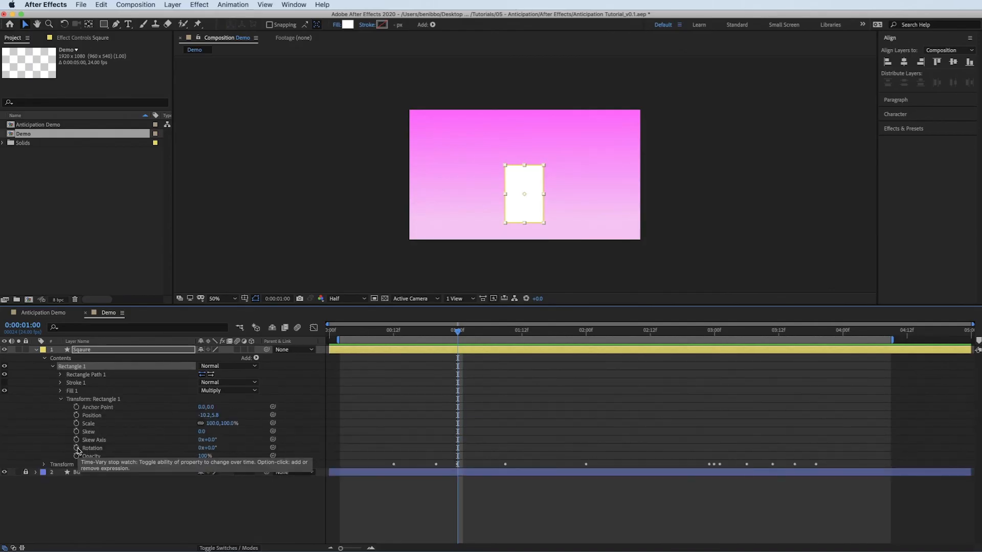
pyautogui.click(76, 447)
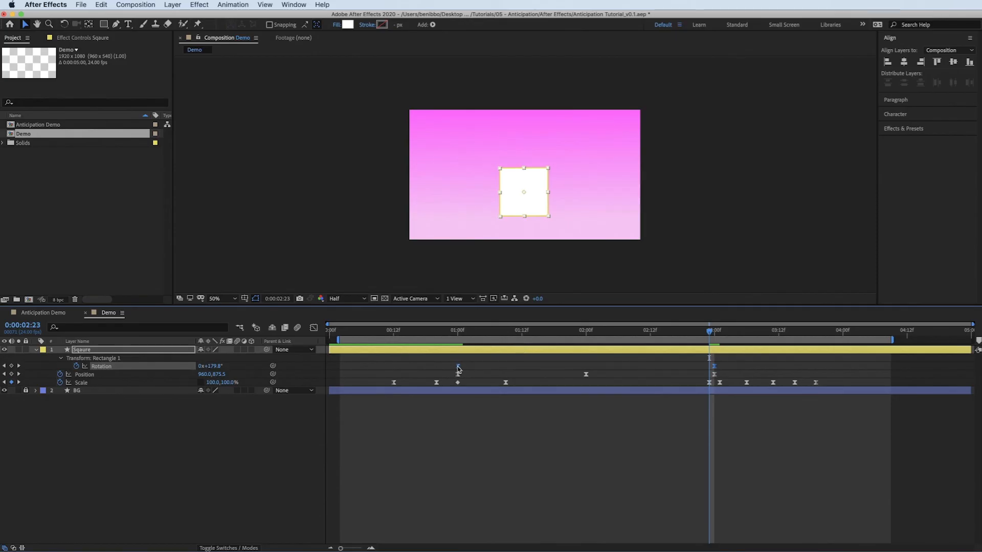
pyautogui.click(313, 328)
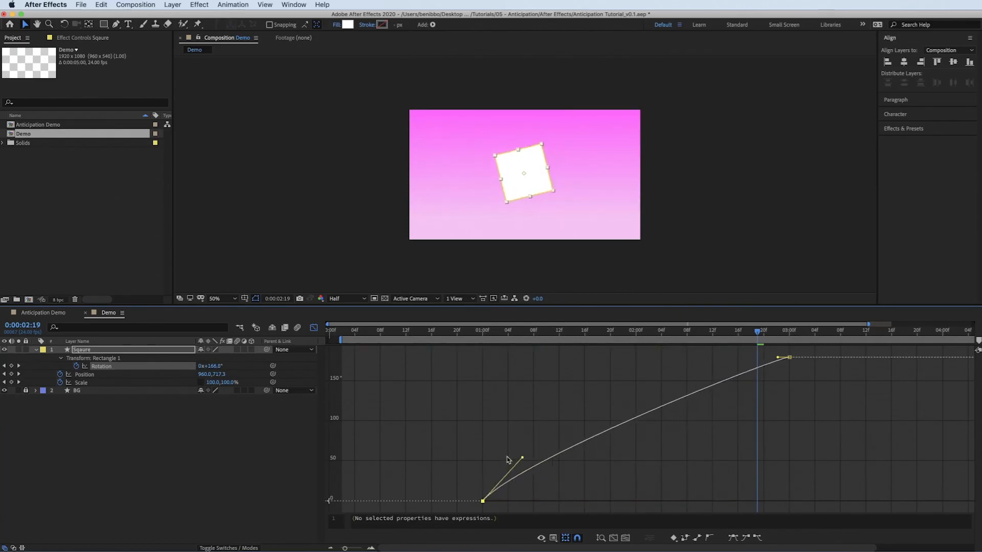
# In the Graph Editor, pull the first handle so the spin starts with a sharp burst
pyautogui.moveTo(521, 458); pyautogui.dragTo(482, 413)
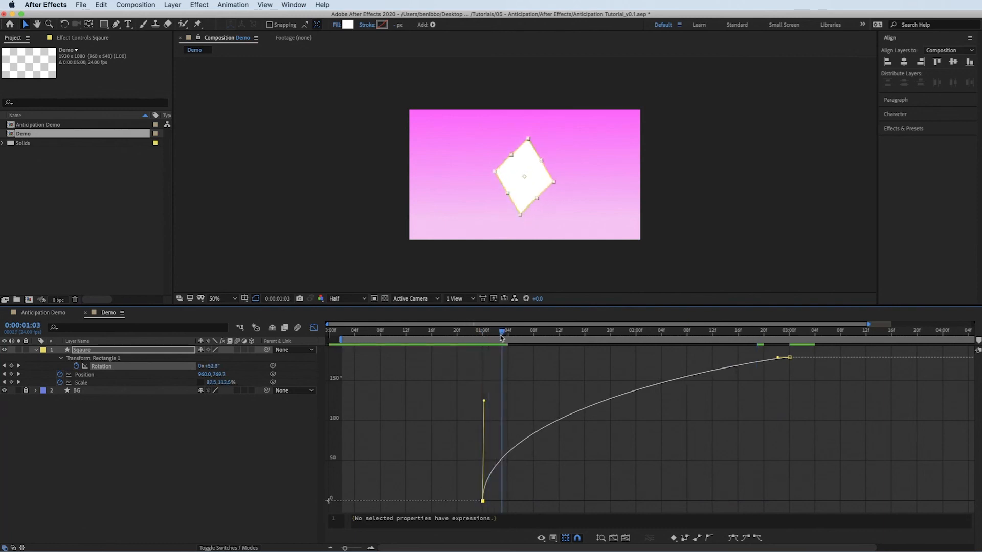
pyautogui.moveTo(501, 330); pyautogui.dragTo(552, 330)
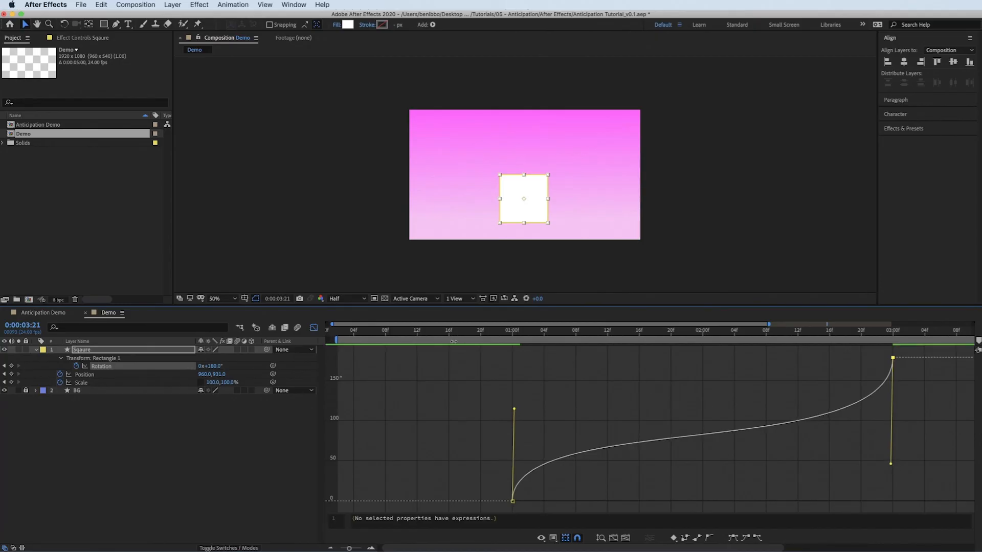
# Tilt the rotation curve's first handle outward to soften the spin's initial burst
pyautogui.click(441, 331)
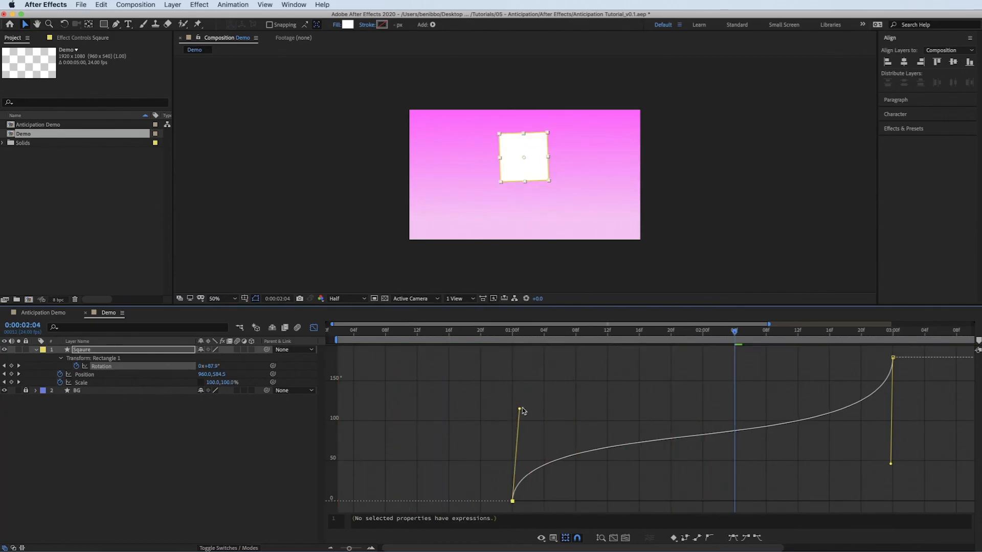
pyautogui.moveTo(520, 410); pyautogui.dragTo(535, 405)
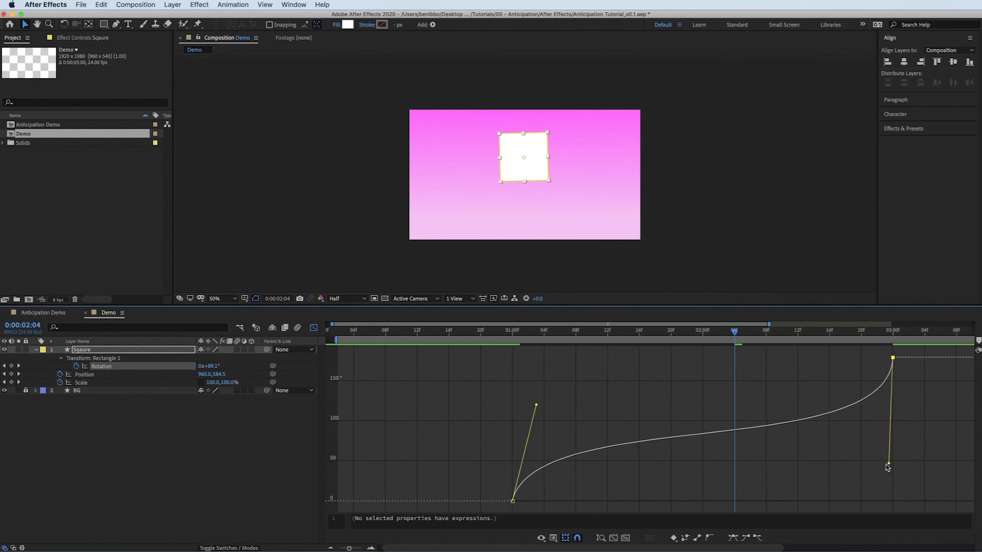